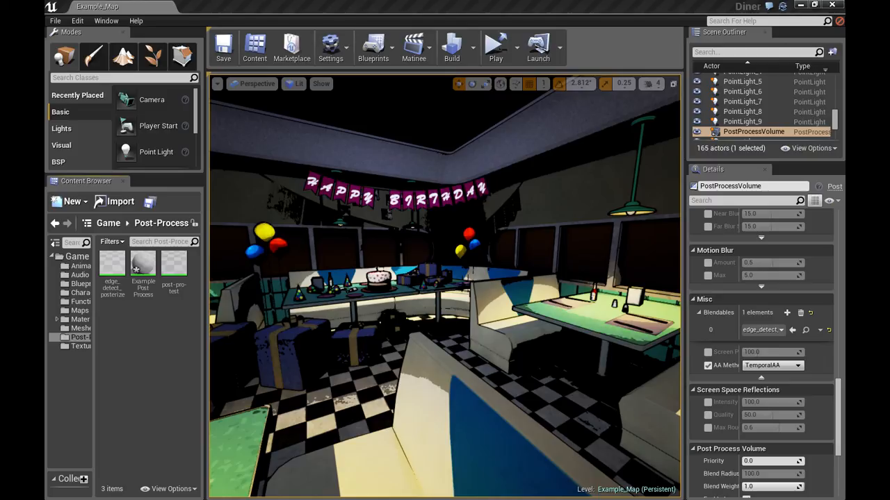
{"action": "mouse_move", "coordinate": [142, 358]}
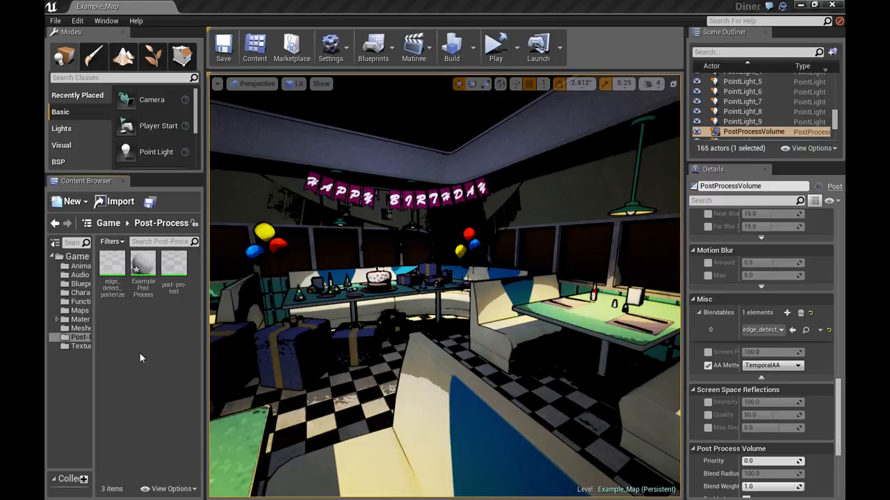
{"action": "mouse_move", "coordinate": [142, 267]}
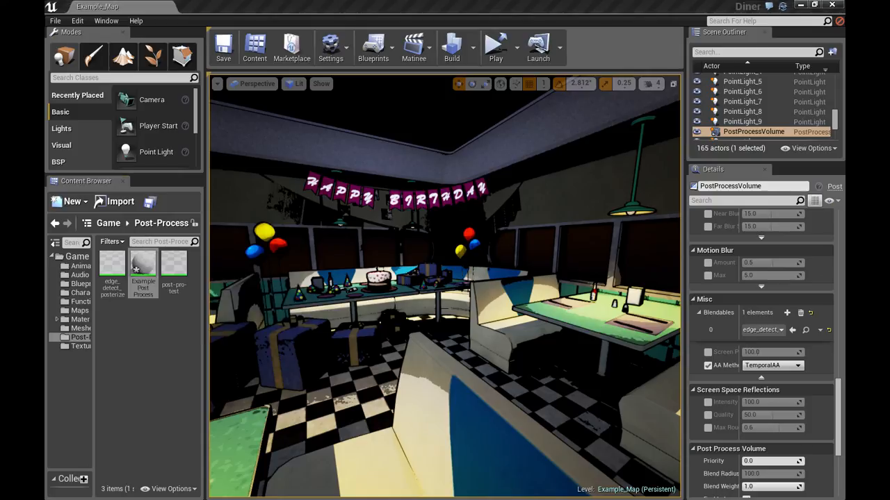
Open the ExamplePostProcess material from the Content Browser in the Material Editor.
{"action": "double_click", "coordinate": [142, 262]}
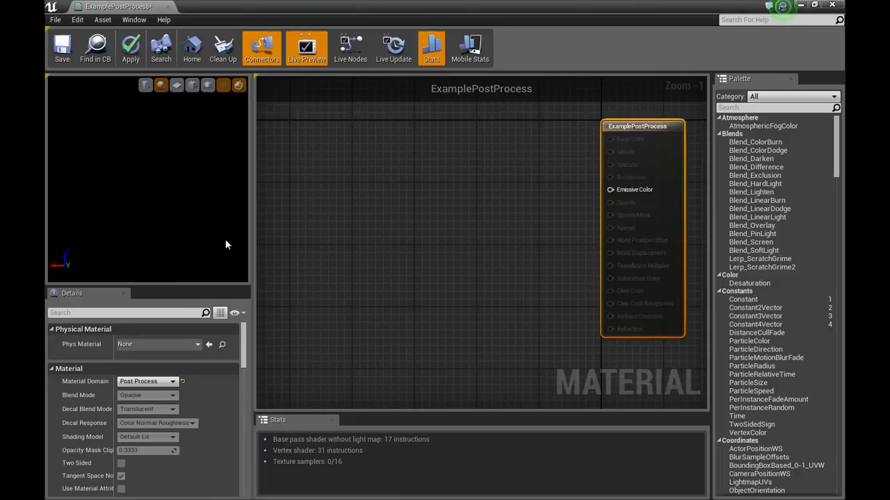
{"action": "mouse_move", "coordinate": [631, 195]}
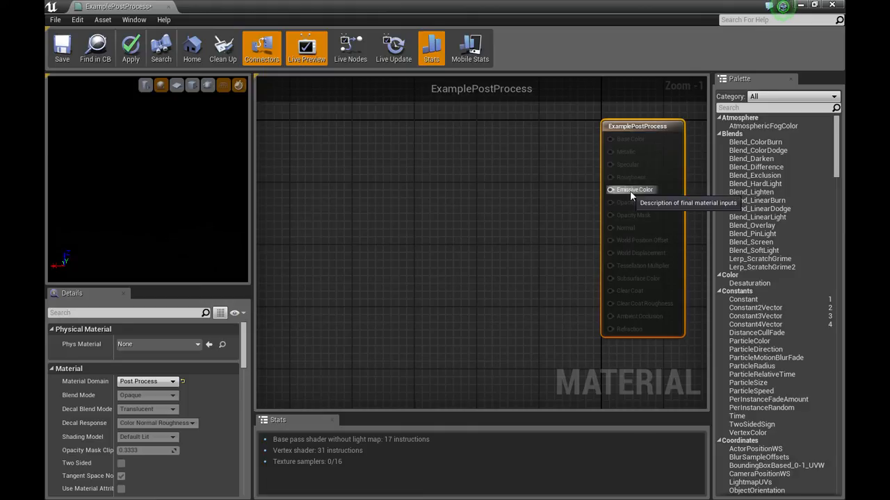
{"action": "mouse_move", "coordinate": [489, 217]}
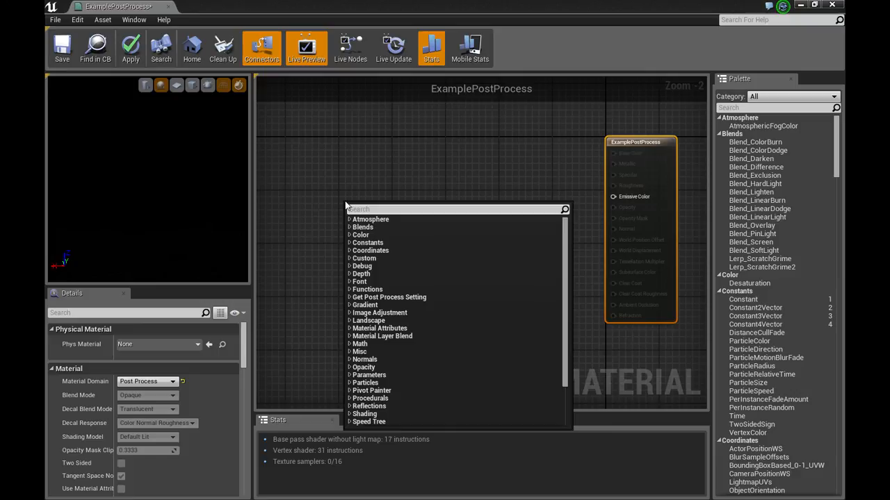
Add a SceneTexture:SceneColor node and wire its colour into the base of a new Power node.
{"action": "type", "text": "scene"}
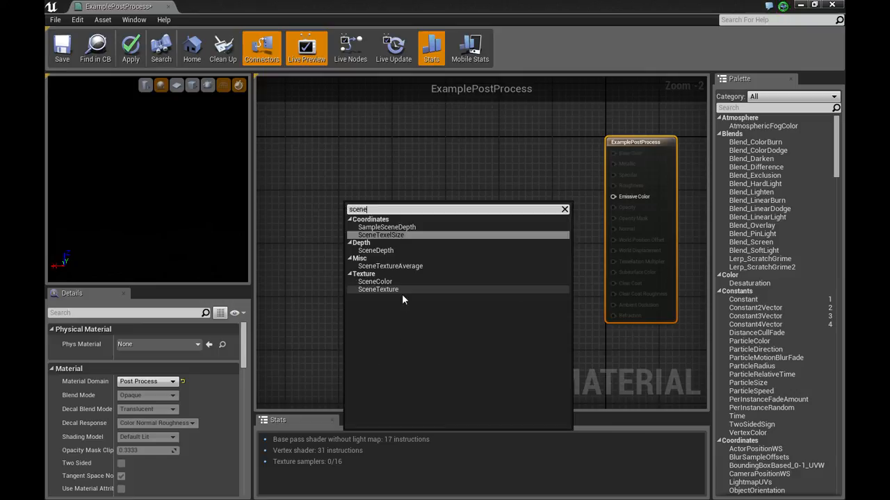
{"action": "left_click", "coordinate": [375, 281]}
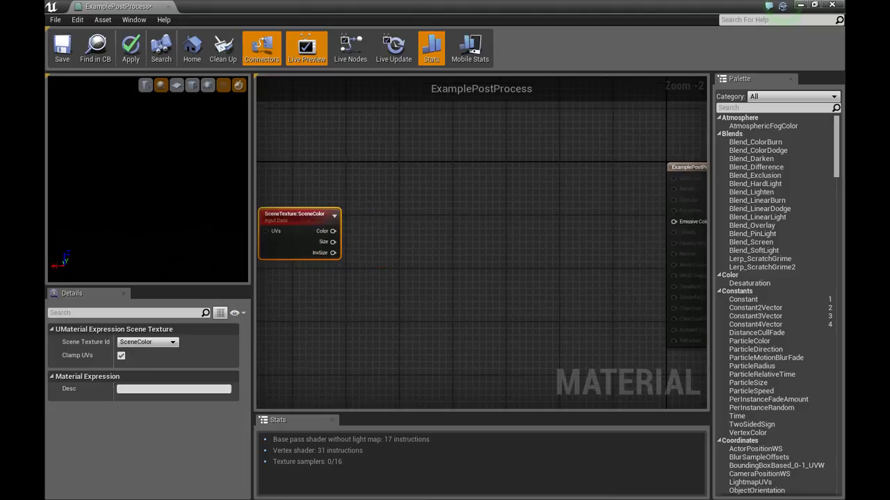
{"action": "mouse_move", "coordinate": [333, 231]}
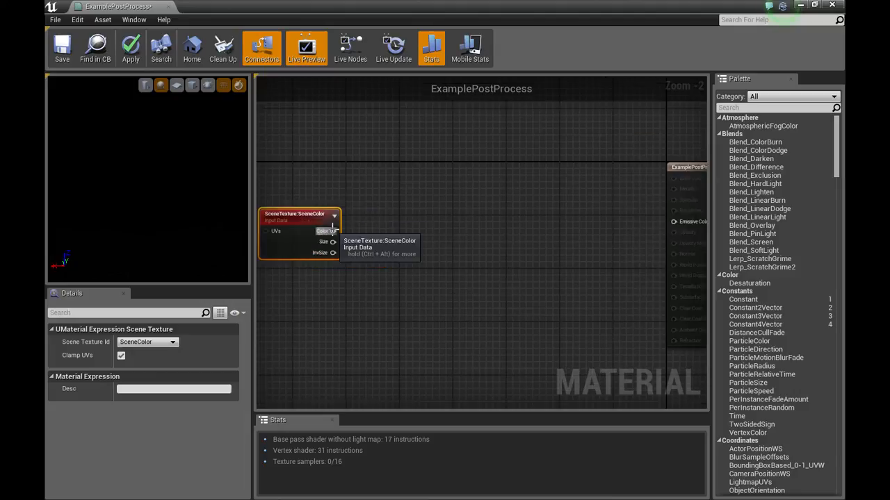
{"action": "left_click_drag", "start_coordinate": [333, 231], "coordinate": [472, 228]}
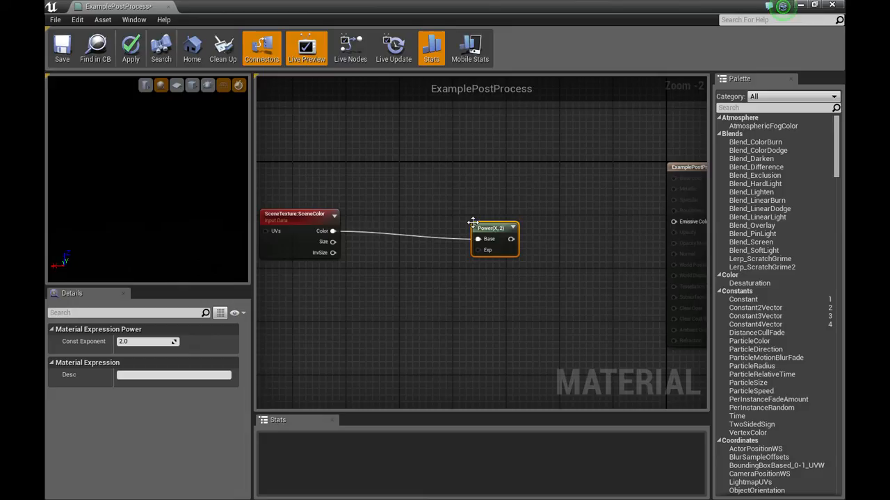
{"action": "left_click_drag", "start_coordinate": [494, 228], "coordinate": [423, 221]}
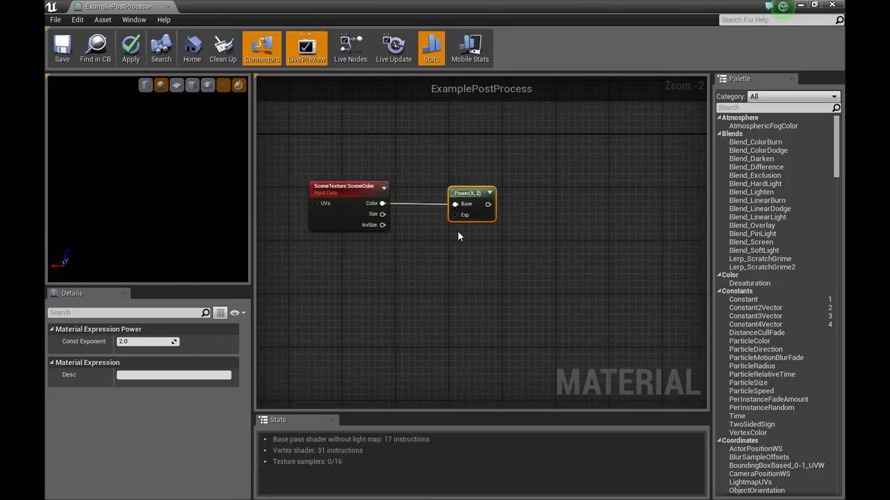
{"action": "mouse_move", "coordinate": [455, 214]}
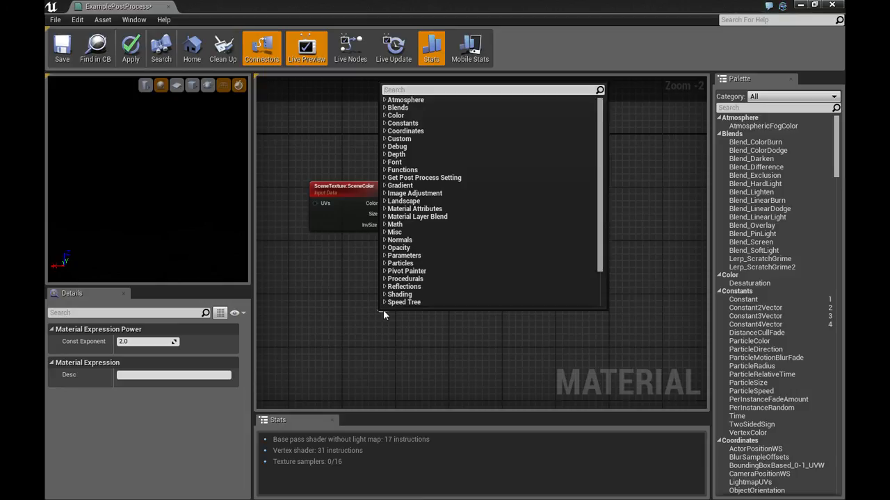
Add a VectorParameter named Gamma, default white, wired into the Power node's Exp input.
{"action": "scroll", "scroll_direction": "down", "scroll_amount": 3}
{"action": "type", "text": "V"}
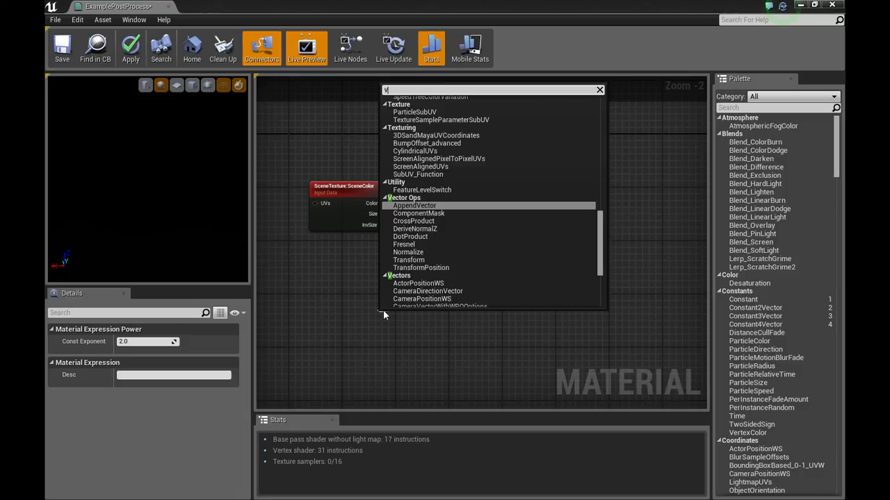
{"action": "type", "text": "ector"}
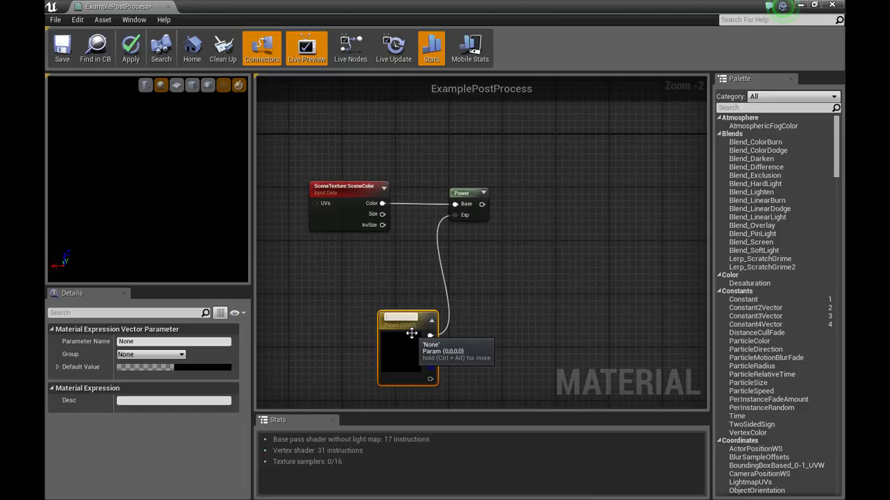
{"action": "type", "text": "Gamma"}
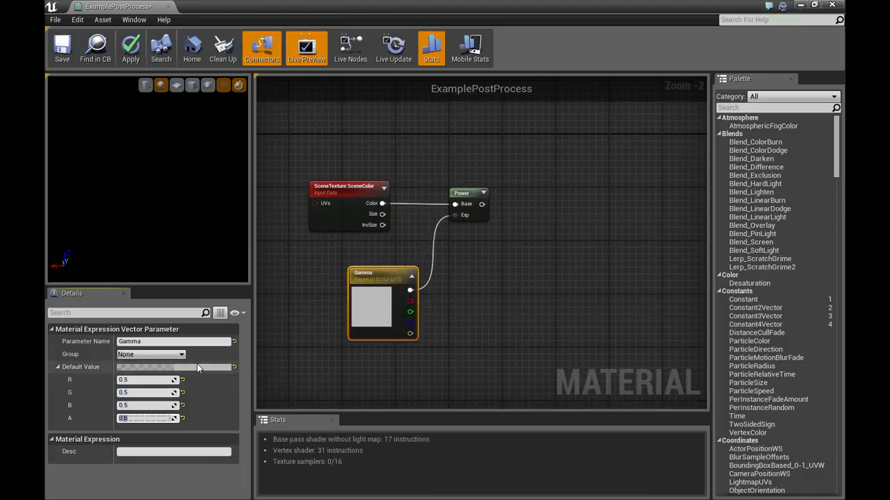
{"action": "mouse_move", "coordinate": [374, 284]}
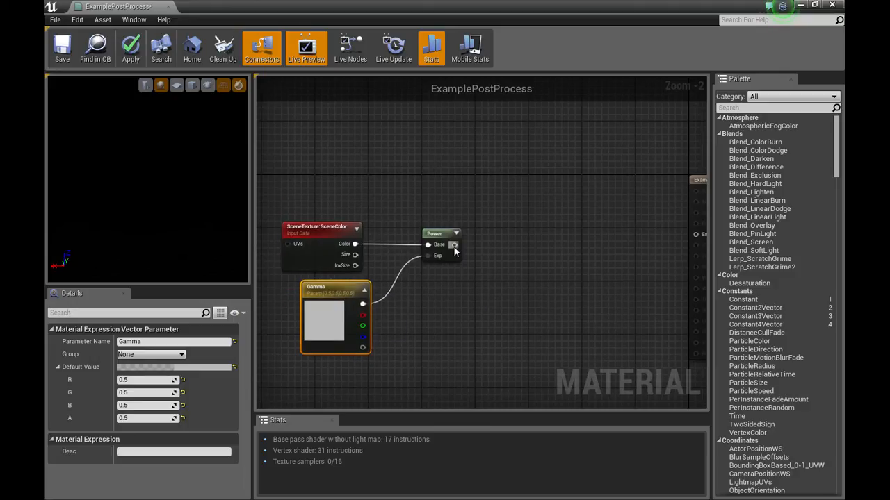
{"action": "scroll", "scroll_direction": "down", "scroll_amount": 3}
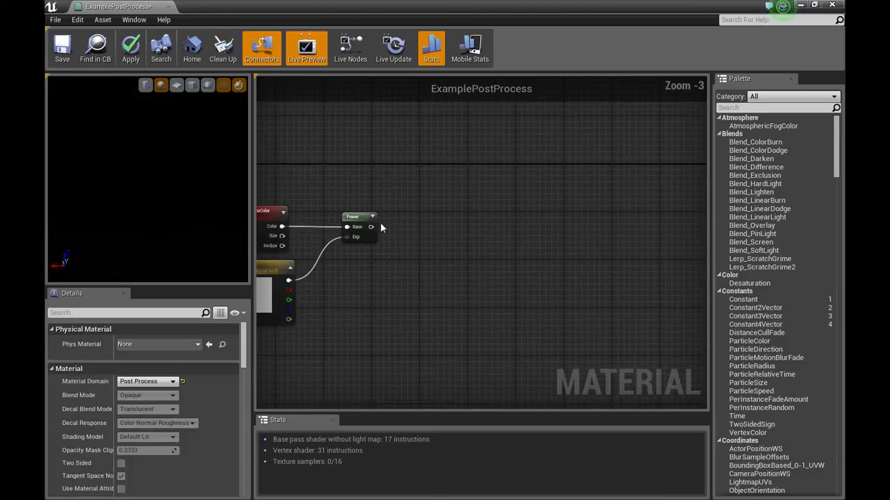
Add a Multiply node fed by the Power result.
{"action": "right_click", "coordinate": [459, 221]}
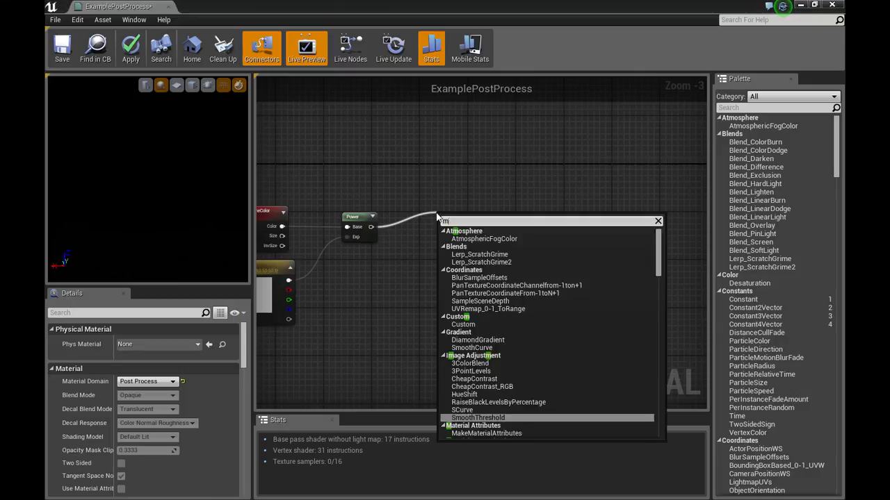
{"action": "type", "text": "mul"}
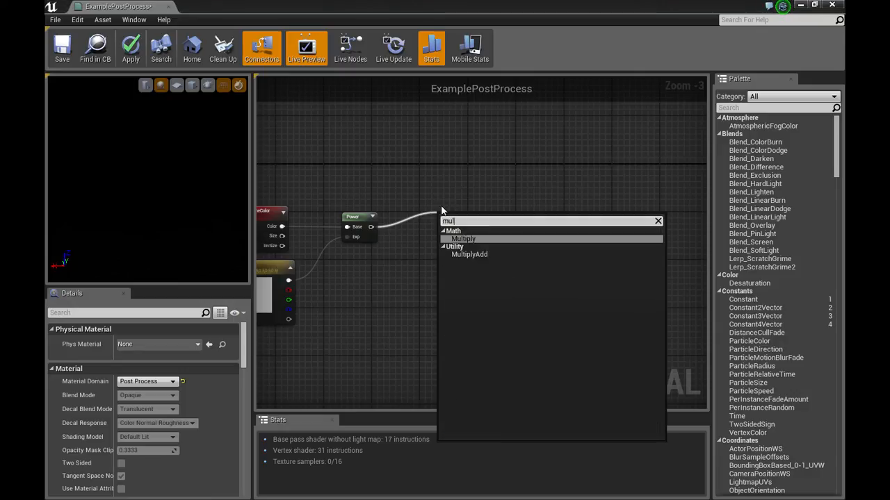
{"action": "left_click", "coordinate": [465, 239]}
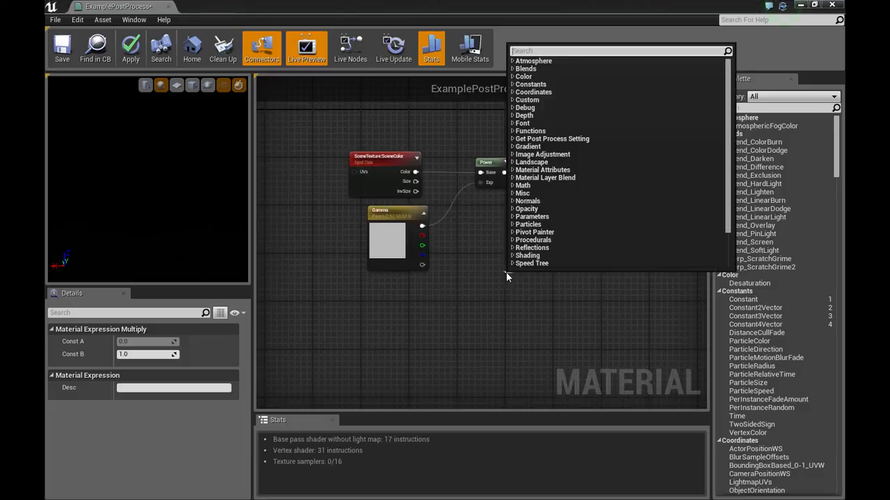
Add a scalar parameter Number of Colors with default 4.0 into Multiply's B input, feeding a Floor.
{"action": "type", "text": "Sc"}
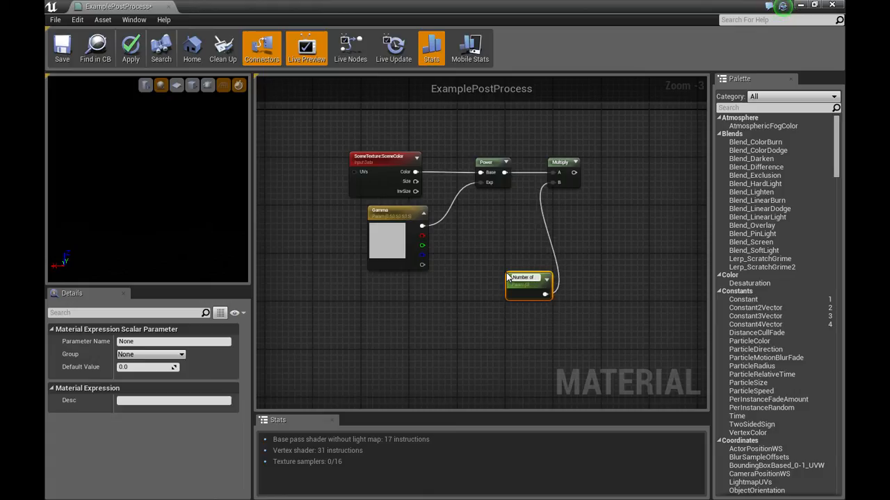
{"action": "type", "text": "Number of Colors"}
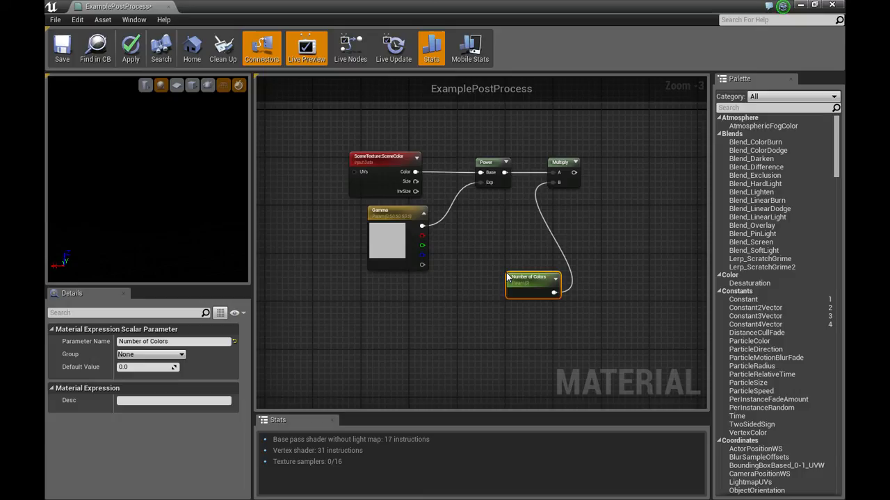
{"action": "left_click_drag", "start_coordinate": [531, 284], "coordinate": [495, 260]}
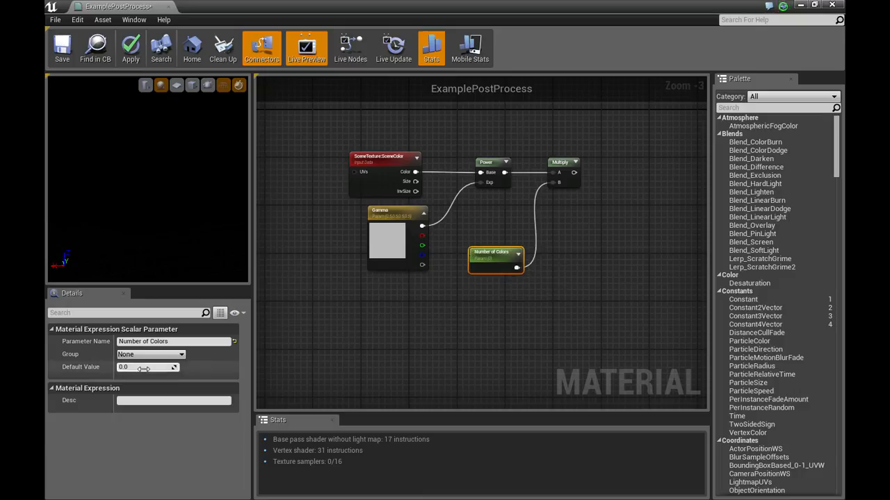
{"action": "type", "text": "4.0"}
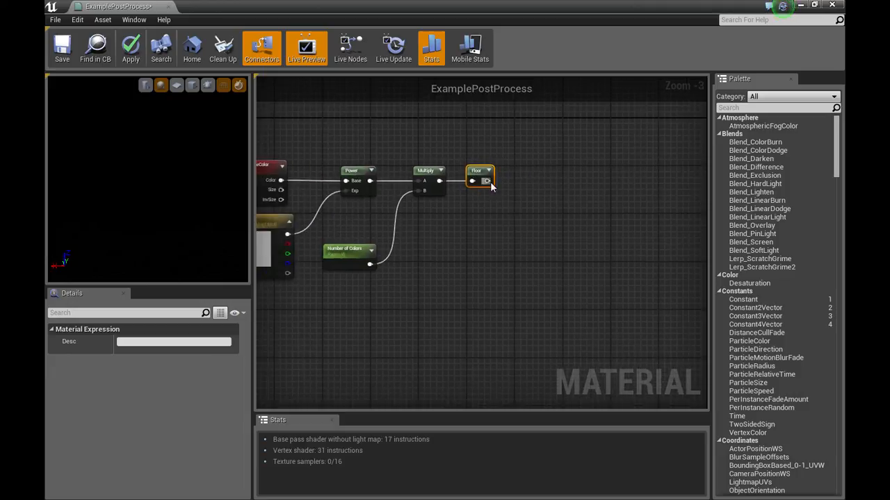
Add a Divide node after Floor, dividing by the Number of Colors parameter.
{"action": "left_click_drag", "start_coordinate": [492, 180], "coordinate": [549, 189]}
{"action": "type", "text": "divide"}
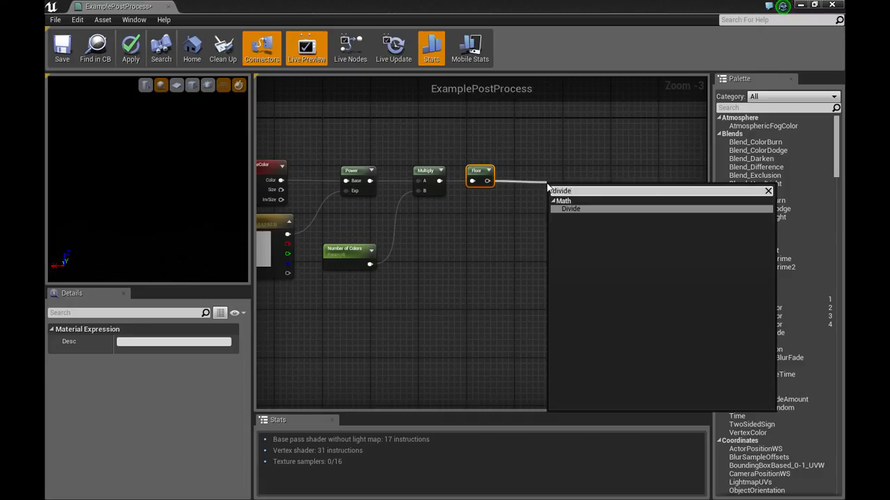
{"action": "left_click", "coordinate": [570, 209]}
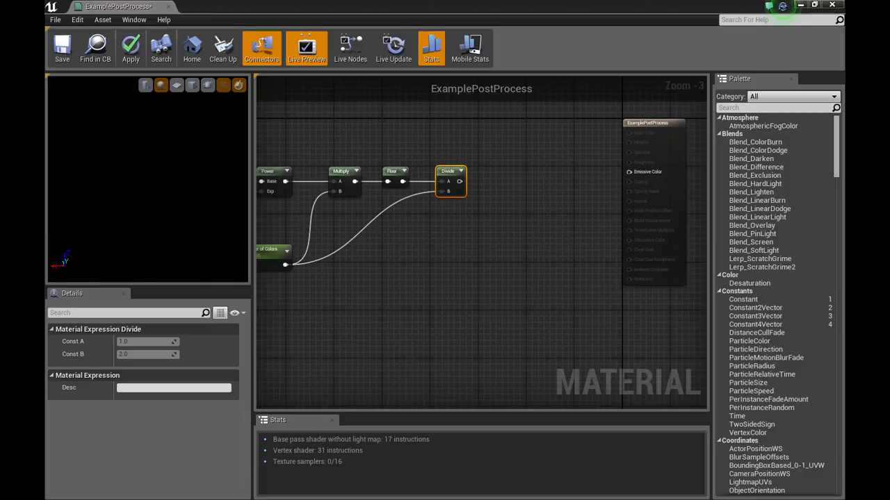
{"action": "mouse_move", "coordinate": [521, 198]}
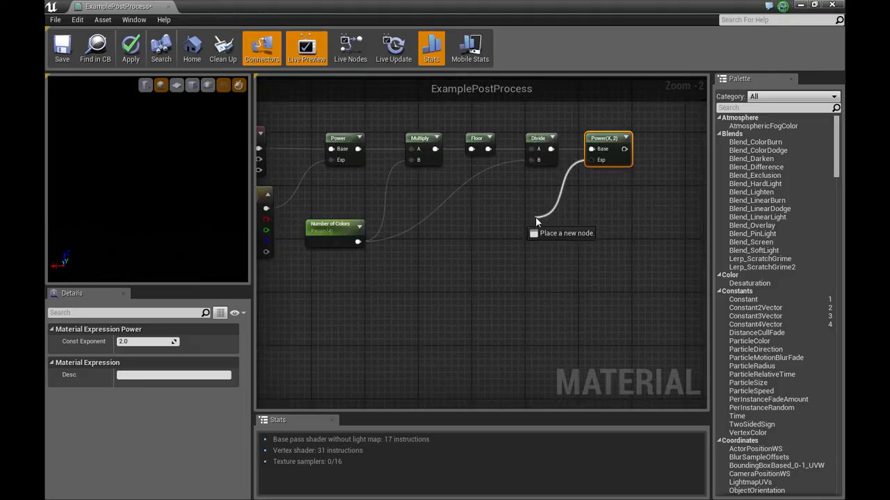
Add a Divide feeding the final Power's exponent, with Gamma as its divisor.
{"action": "left_click", "coordinate": [545, 219]}
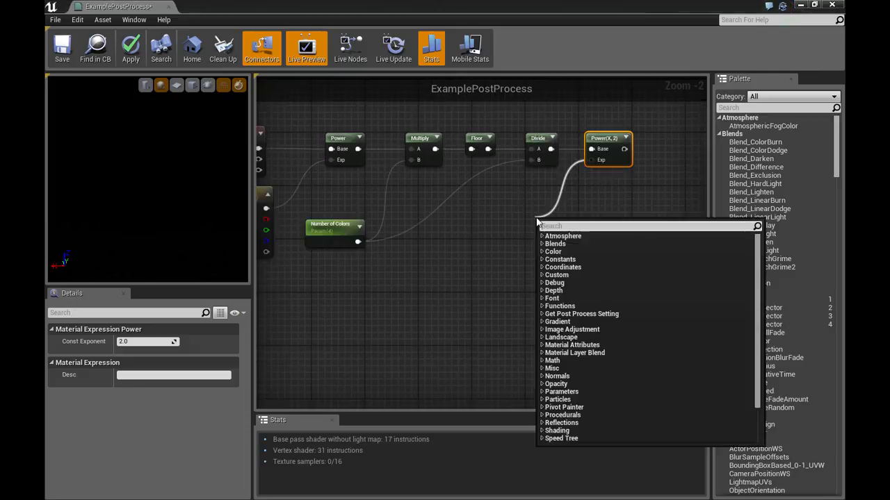
{"action": "type", "text": "df"}
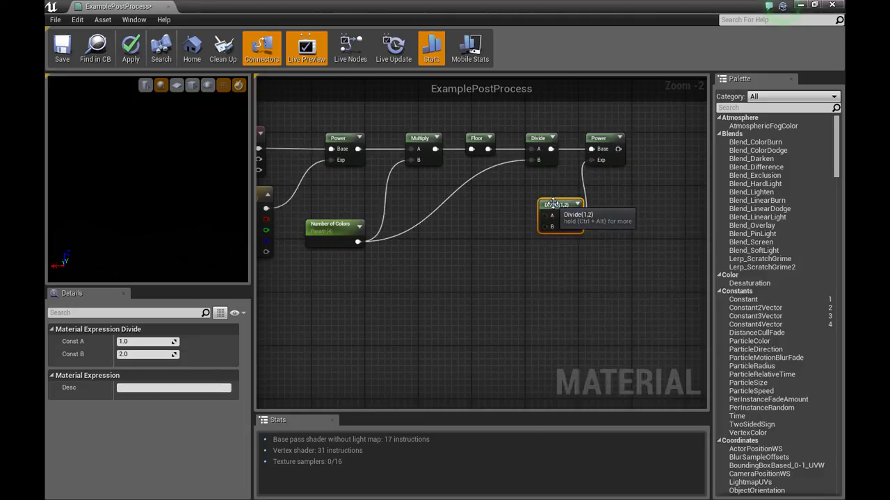
{"action": "mouse_move", "coordinate": [647, 255]}
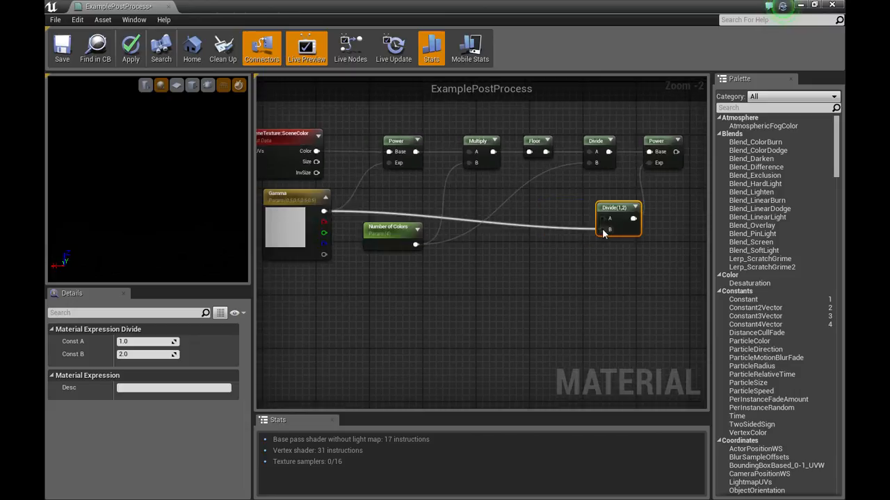
{"action": "left_click_drag", "start_coordinate": [619, 216], "coordinate": [614, 215]}
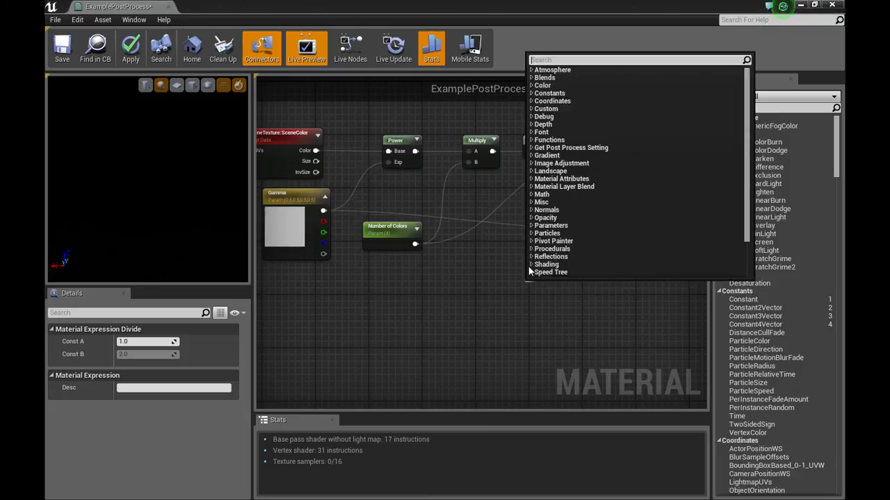
Add a Constant4Vector set to 1.0 as the Divide's numerator and wire Power into Emissive Color.
{"action": "type", "text": "4"}
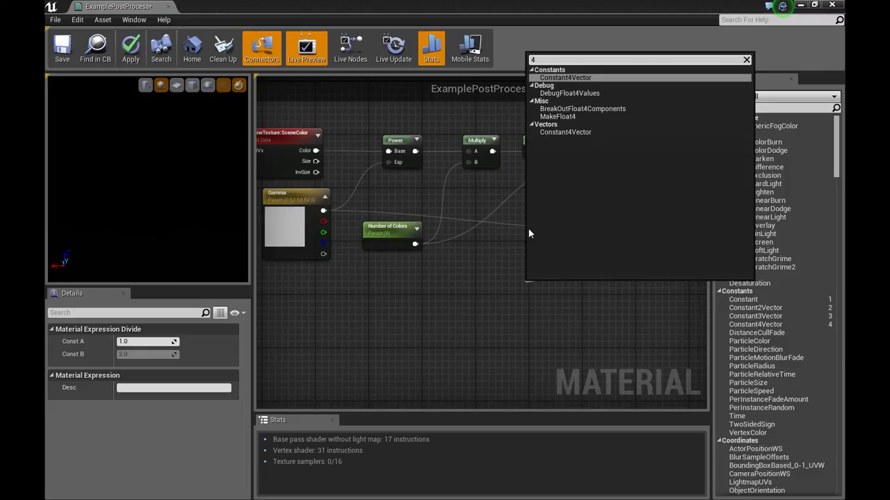
{"action": "left_click", "coordinate": [564, 132]}
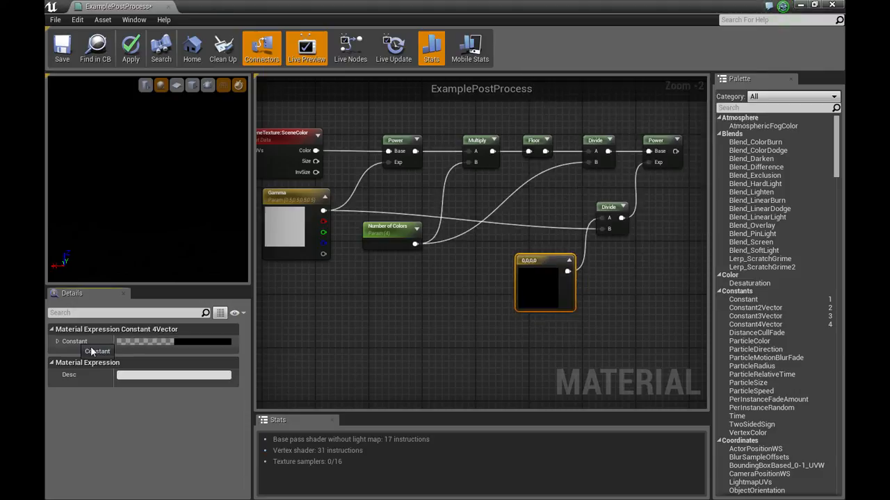
{"action": "left_click", "coordinate": [57, 342]}
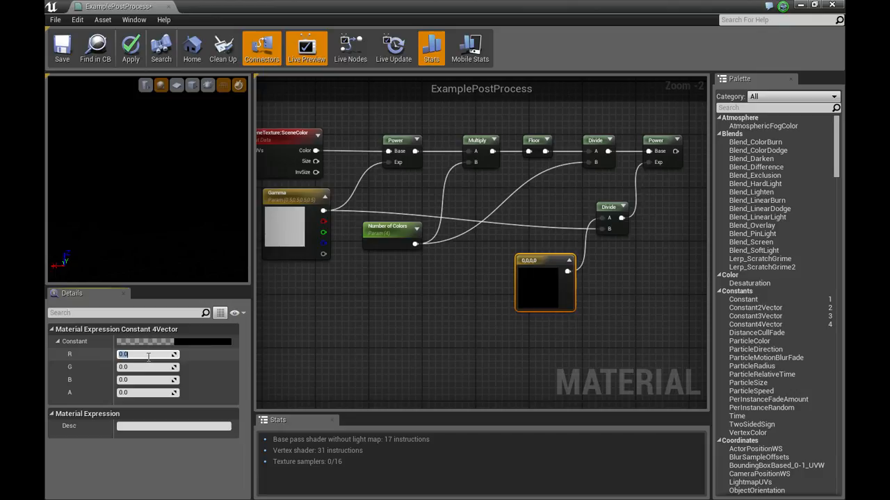
{"action": "type", "text": "1.0"}
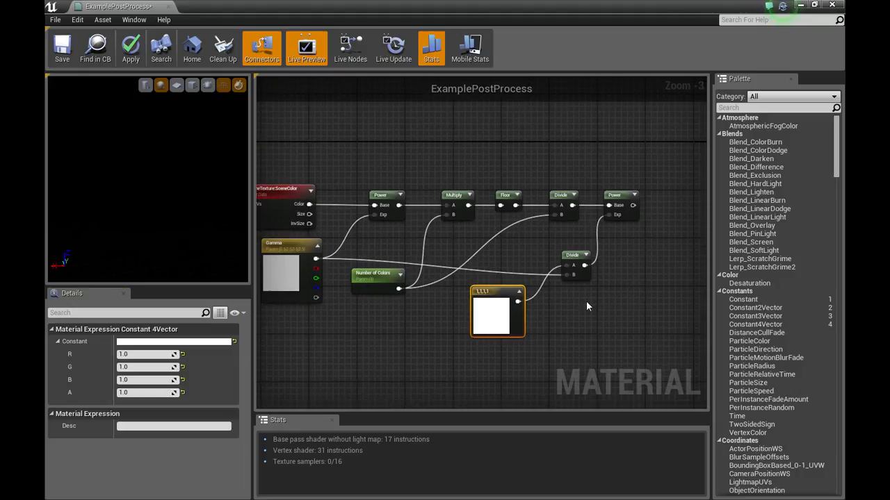
{"action": "scroll", "scroll_direction": "down", "scroll_amount": 3}
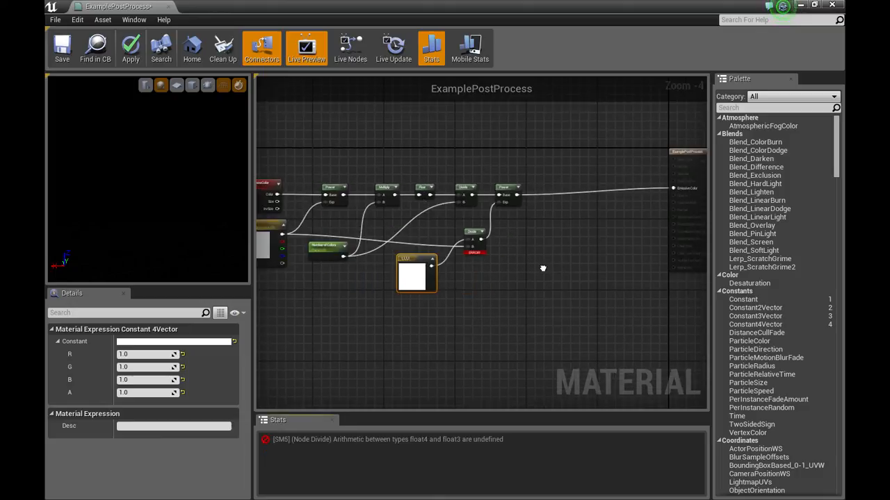
{"action": "mouse_move", "coordinate": [528, 281]}
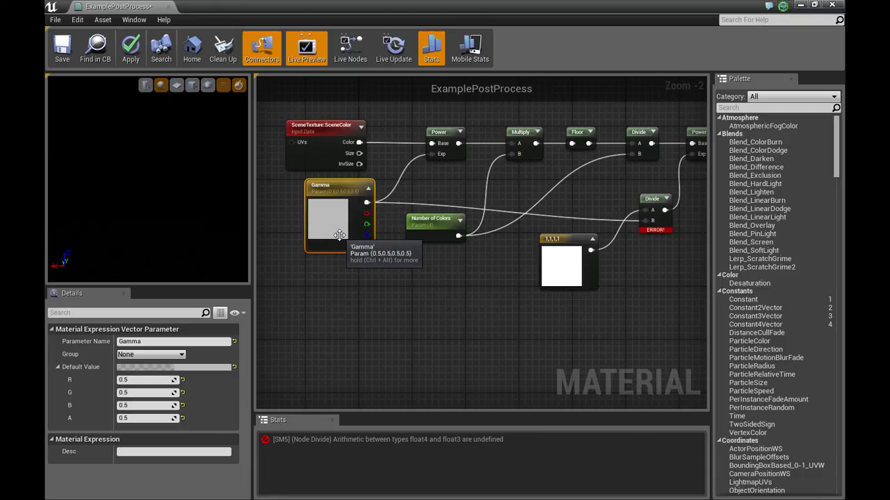
{"action": "mouse_move", "coordinate": [573, 297]}
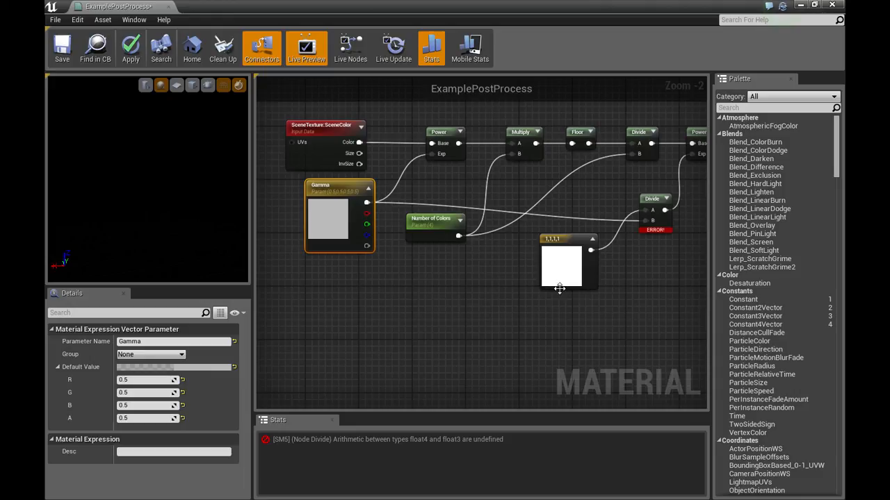
{"action": "mouse_move", "coordinate": [331, 225]}
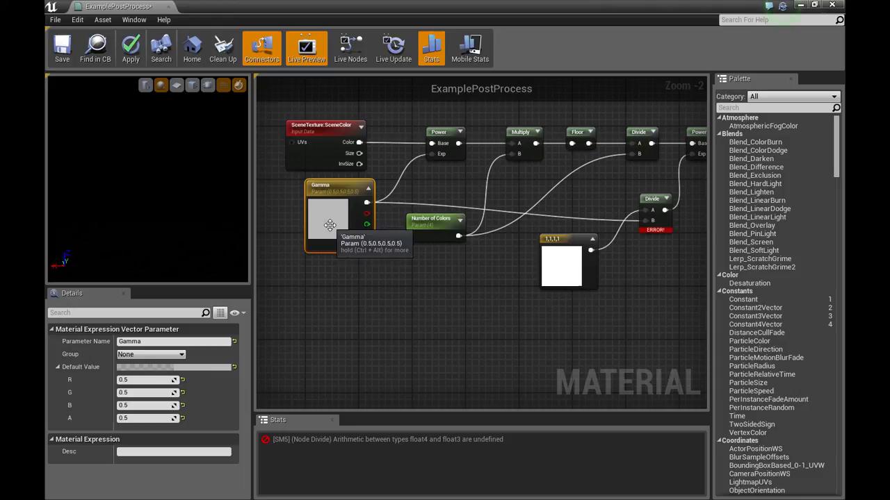
Replace the constant with a VectorParameter named one set to 1.0.
{"action": "left_click", "coordinate": [561, 267]}
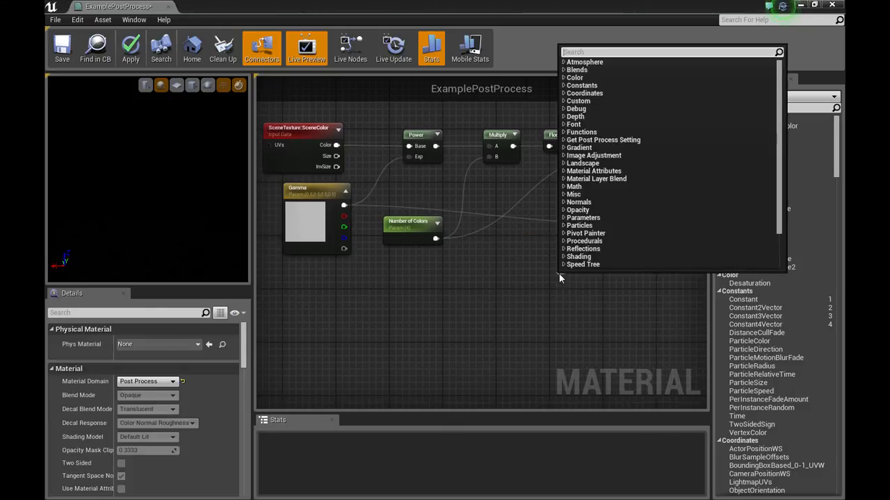
{"action": "type", "text": "vect"}
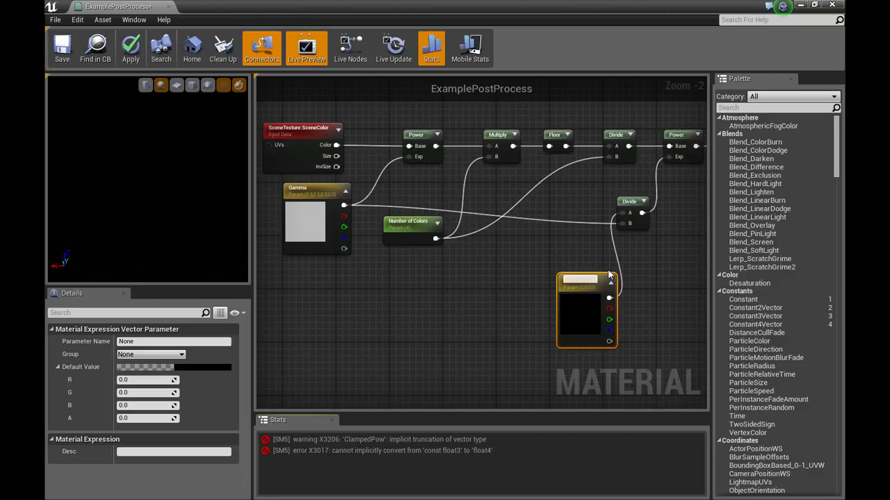
{"action": "type", "text": "d"}
{"action": "type", "text": "one"}
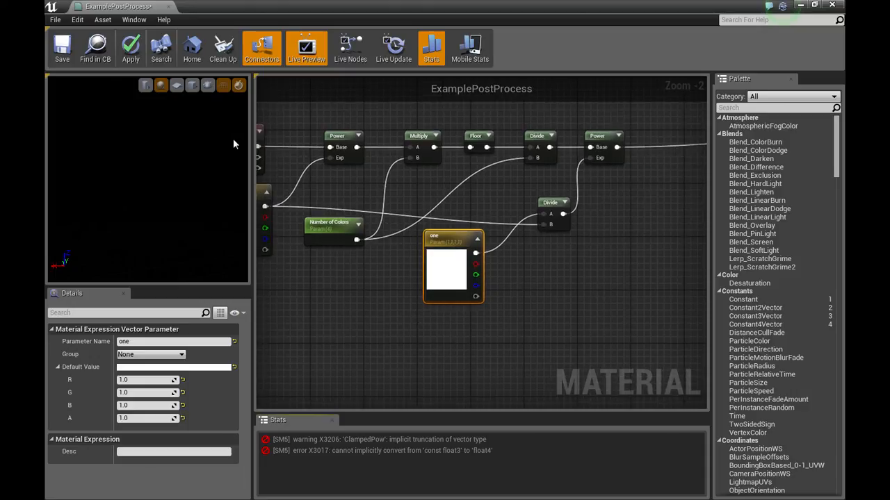
Apply the material, continuing past the compile-error warning.
{"action": "left_click", "coordinate": [131, 48]}
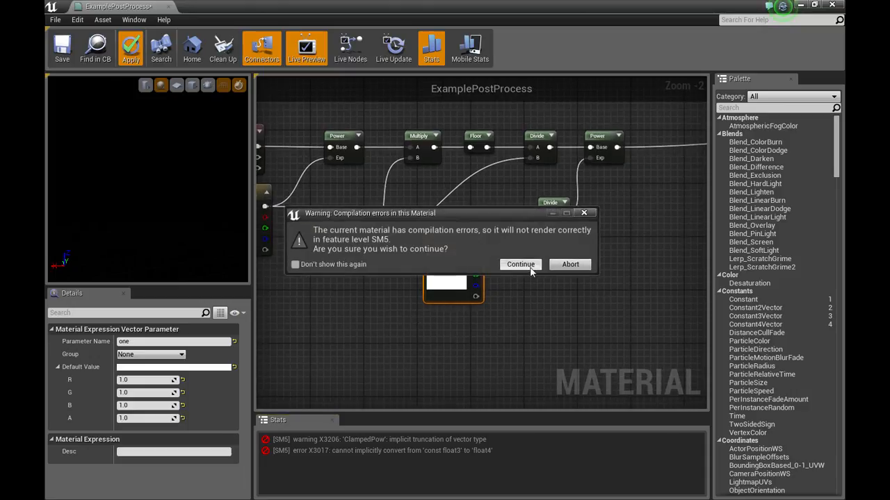
{"action": "left_click", "coordinate": [520, 264]}
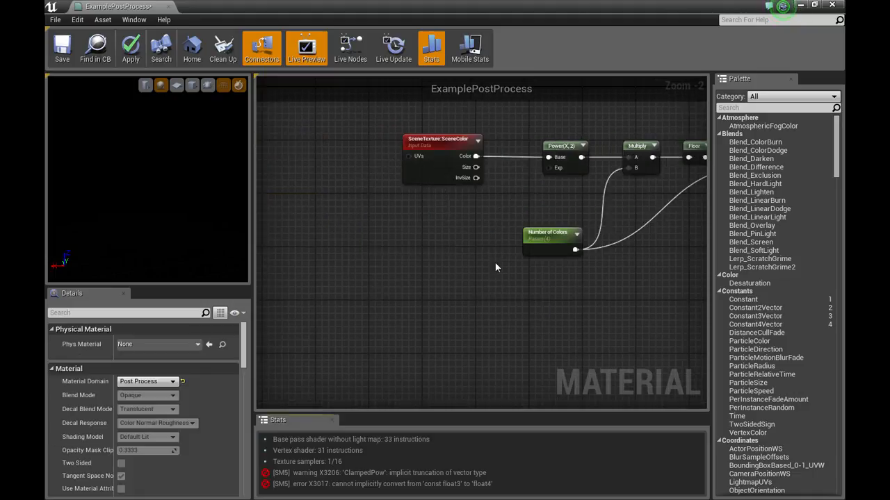
{"action": "mouse_move", "coordinate": [549, 168]}
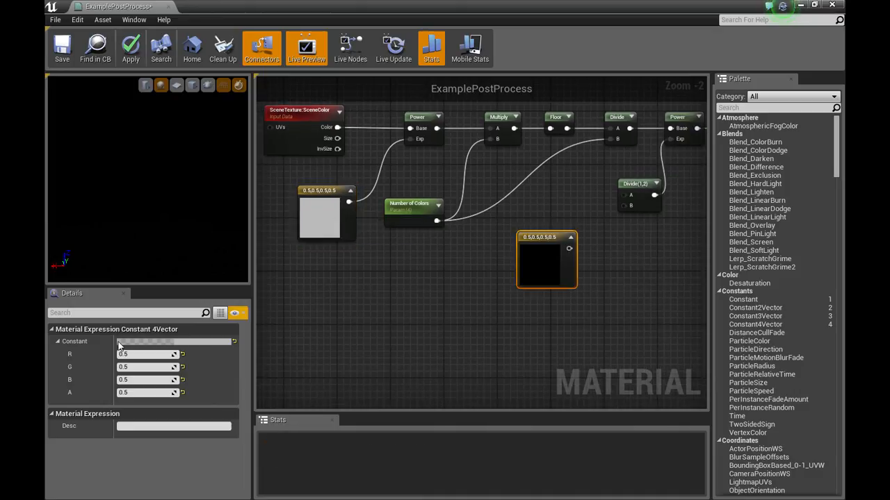
Set a Constant4Vector to 1.0 on all channels and wire it into the lower Divide.
{"action": "type", "text": "1.0"}
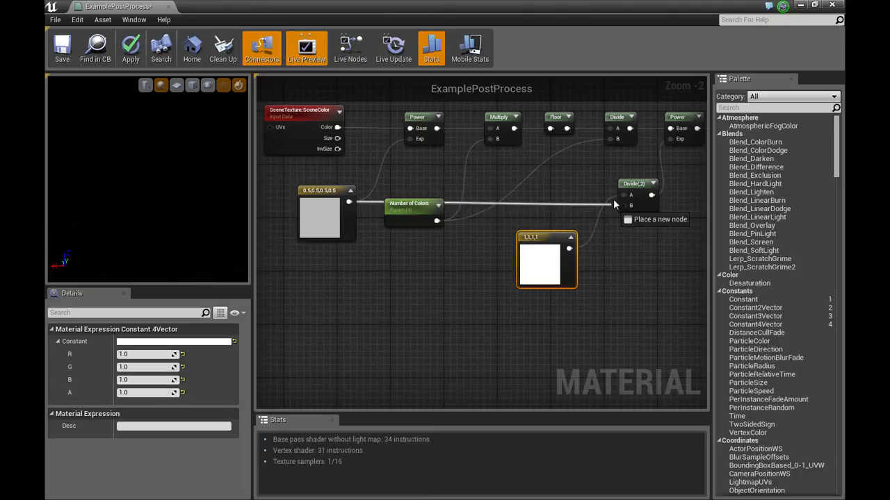
{"action": "left_click_drag", "start_coordinate": [612, 201], "coordinate": [484, 234]}
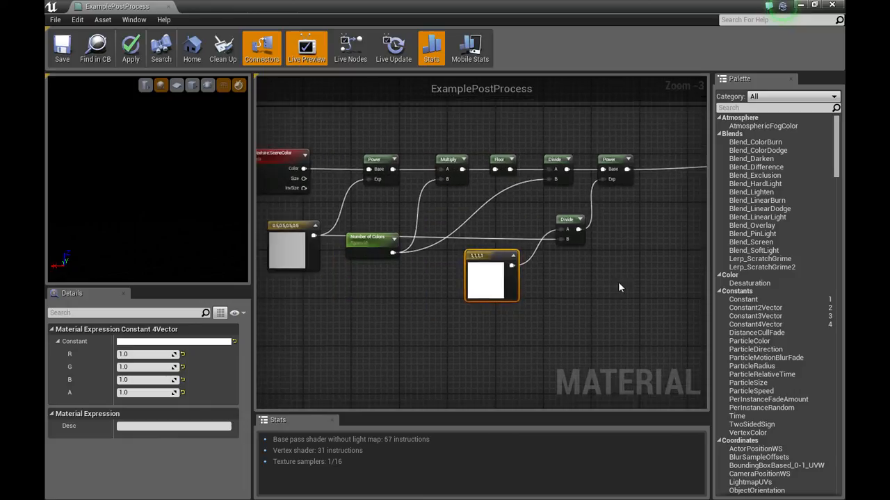
{"action": "mouse_move", "coordinate": [658, 201]}
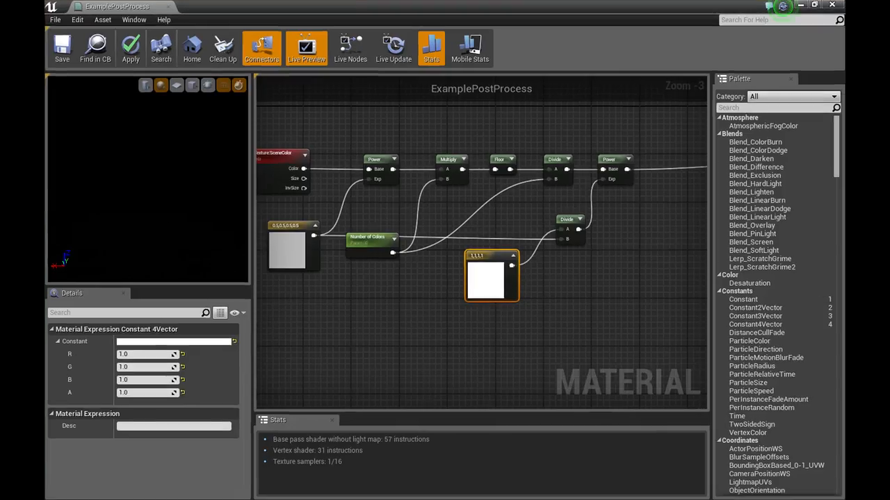
{"action": "mouse_move", "coordinate": [541, 8]}
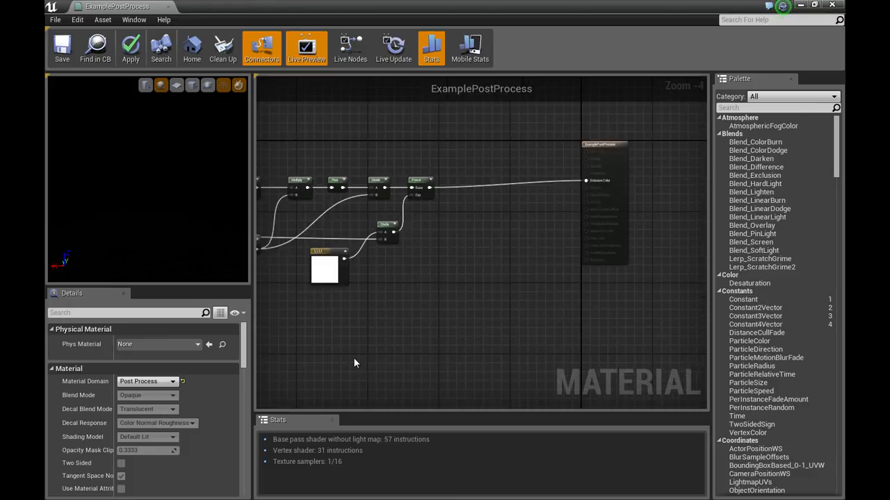
Set the material's Blendable Location to Before Tonemapping.
{"action": "scroll", "scroll_direction": "down", "scroll_amount": 3}
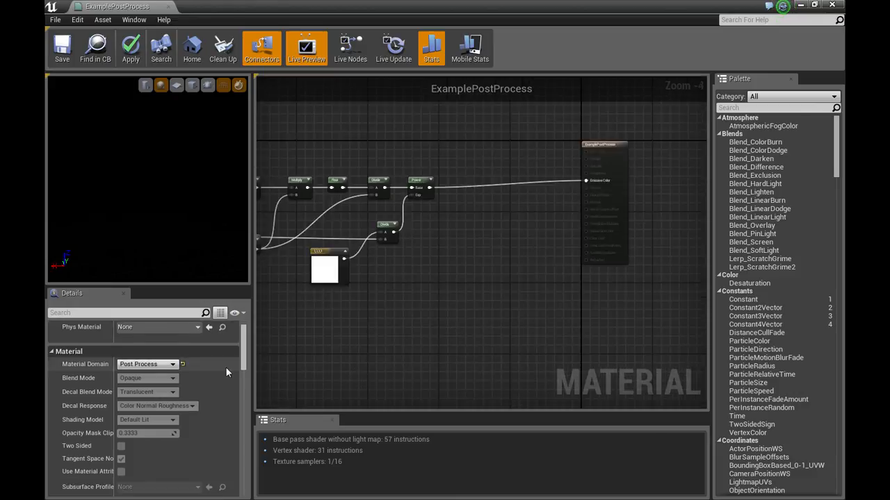
{"action": "scroll", "scroll_direction": "down", "scroll_amount": 3}
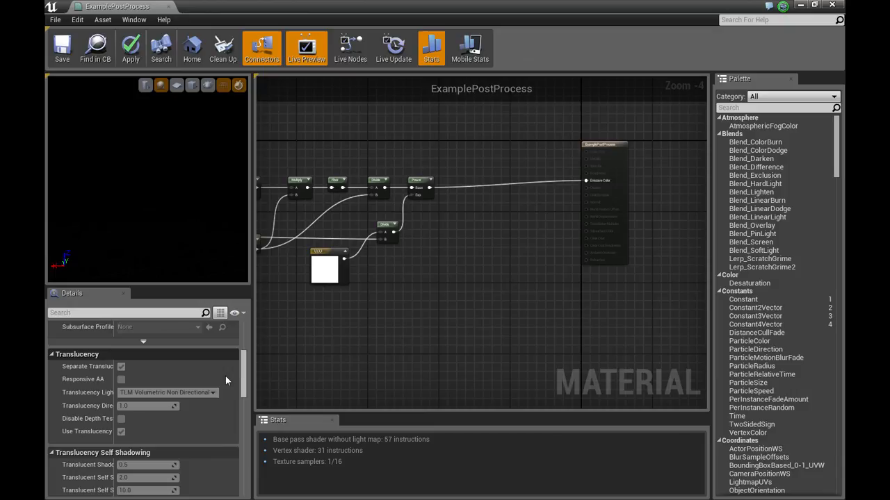
{"action": "scroll", "scroll_direction": "down", "scroll_amount": 3}
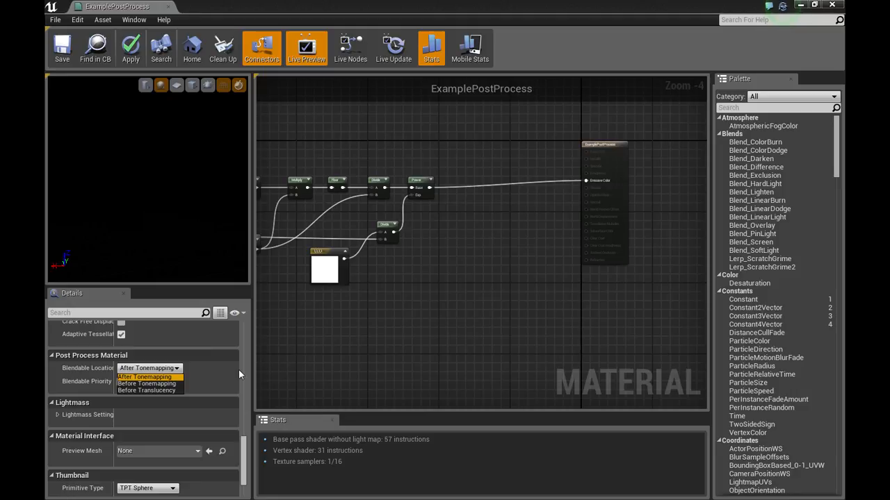
{"action": "mouse_move", "coordinate": [174, 384]}
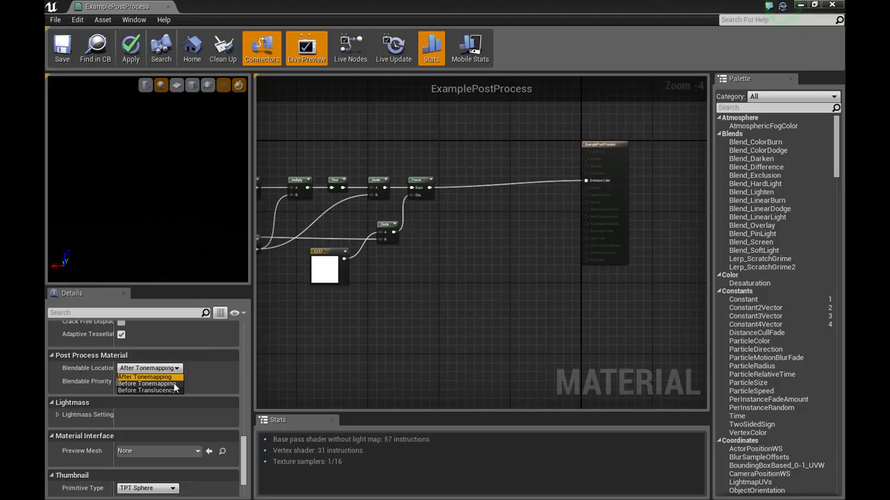
{"action": "left_click", "coordinate": [147, 384]}
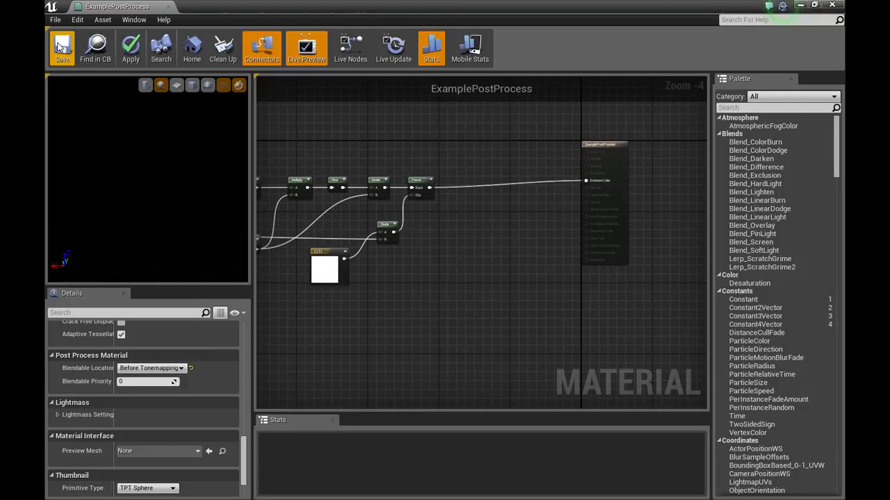
{"action": "mouse_move", "coordinate": [62, 48]}
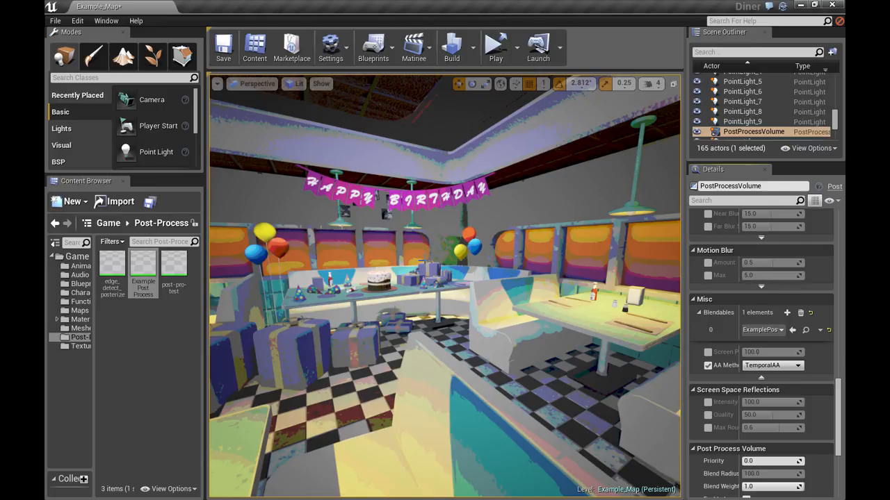
{"action": "mouse_move", "coordinate": [142, 271]}
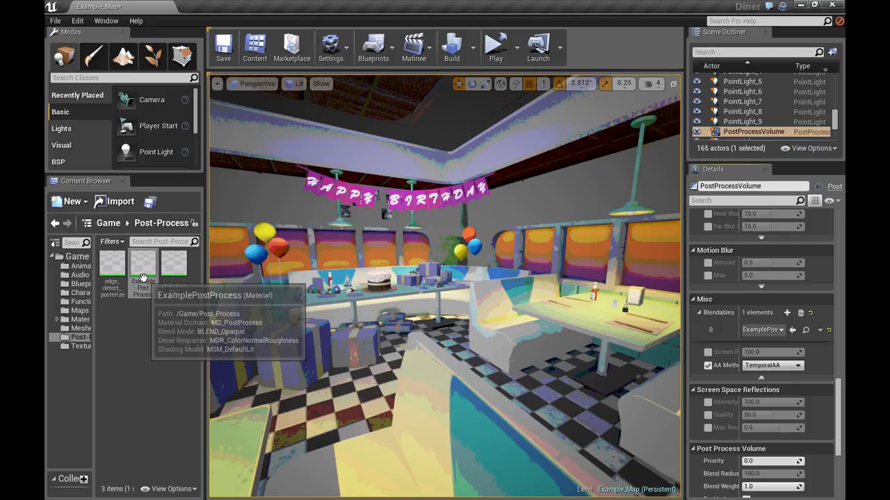
Change the tint Constant4Vector to 0.5 per channel and save ExamplePostProcess.
{"action": "double_click", "coordinate": [142, 262]}
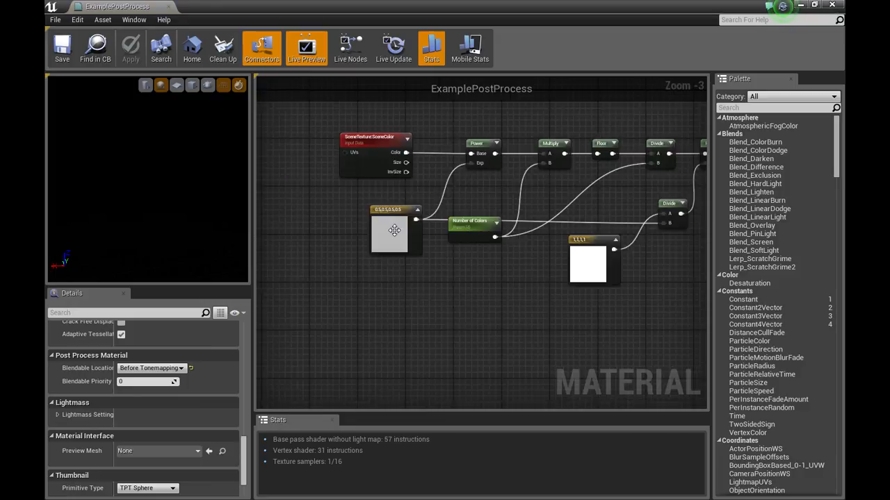
{"action": "left_click", "coordinate": [394, 231]}
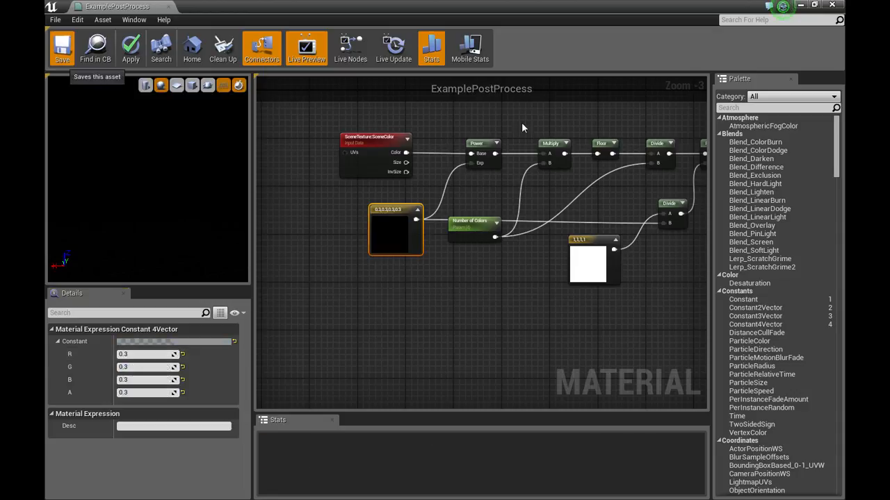
{"action": "left_click", "coordinate": [61, 48]}
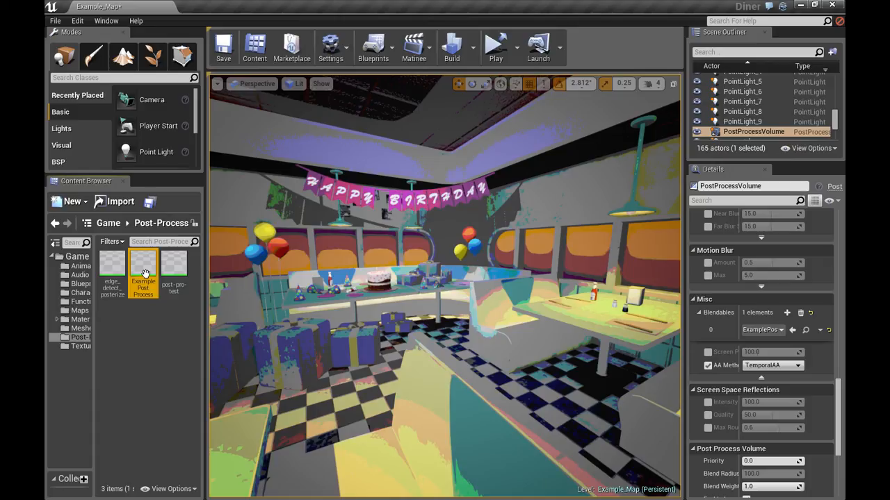
Set the Number of Colors scalar parameter's default to 2.0 in the post-process material and save.
{"action": "double_click", "coordinate": [143, 267]}
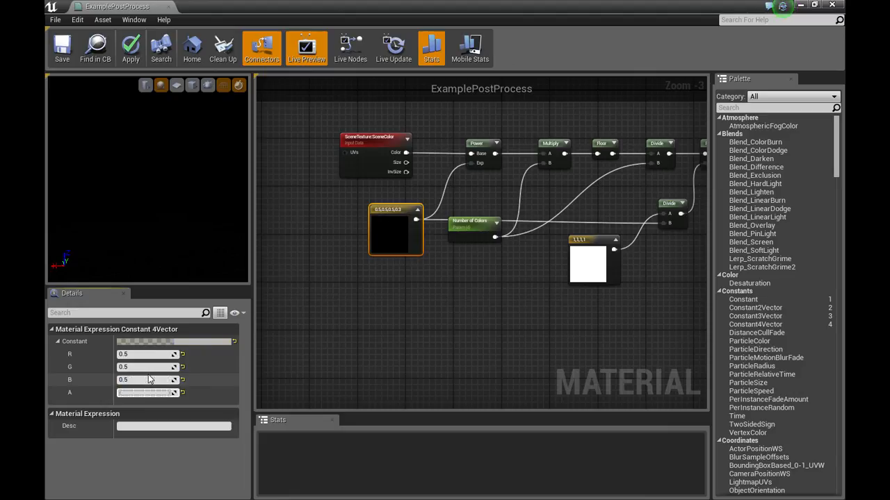
{"action": "left_click", "coordinate": [61, 47]}
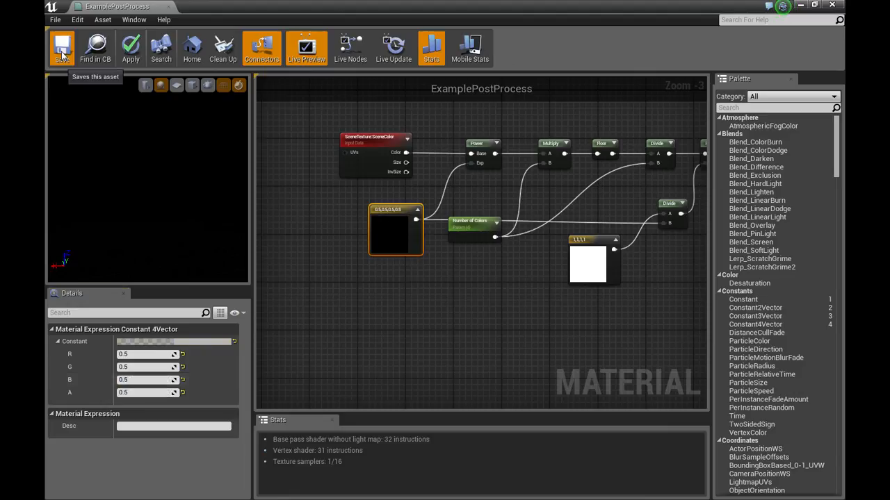
{"action": "left_click", "coordinate": [61, 48]}
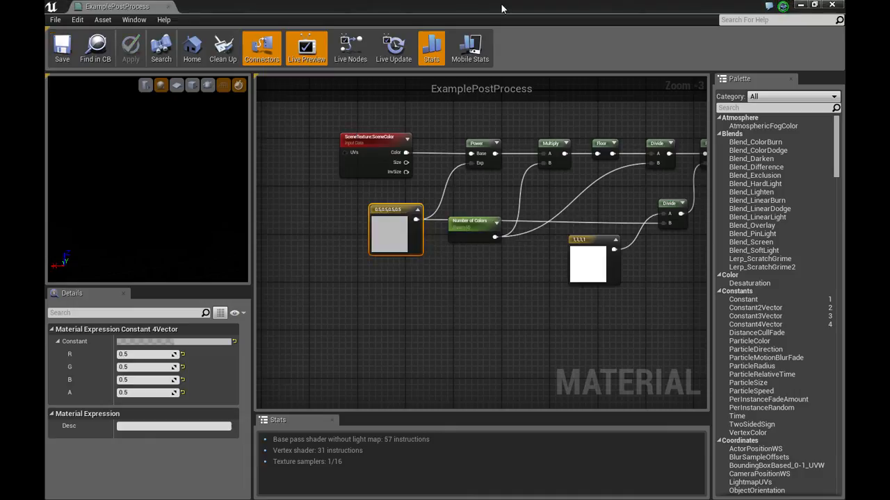
{"action": "mouse_move", "coordinate": [489, 207]}
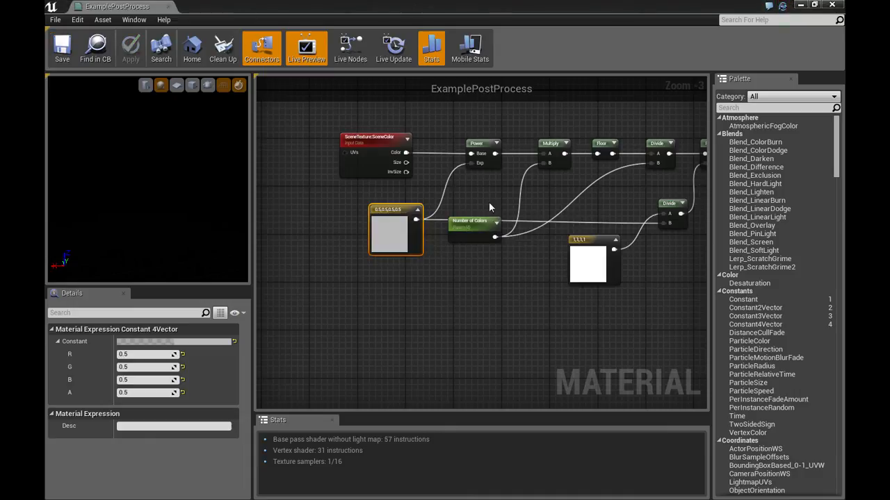
{"action": "left_click", "coordinate": [473, 221]}
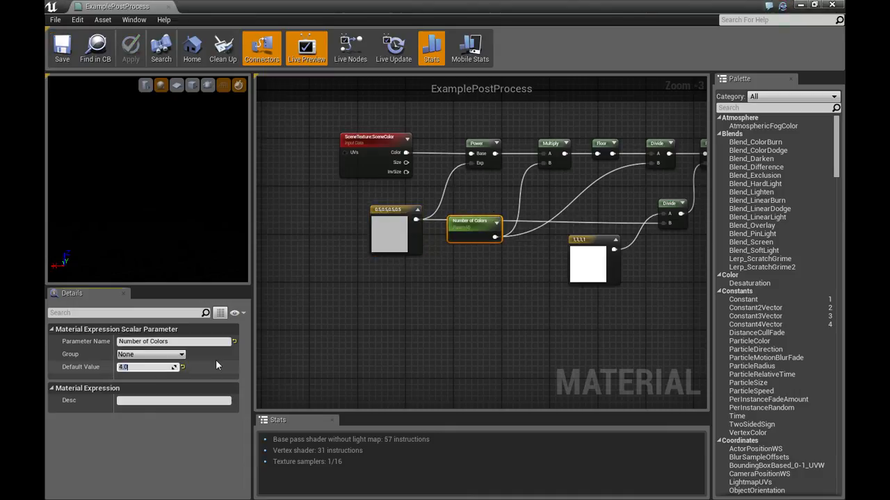
{"action": "type", "text": "2.0"}
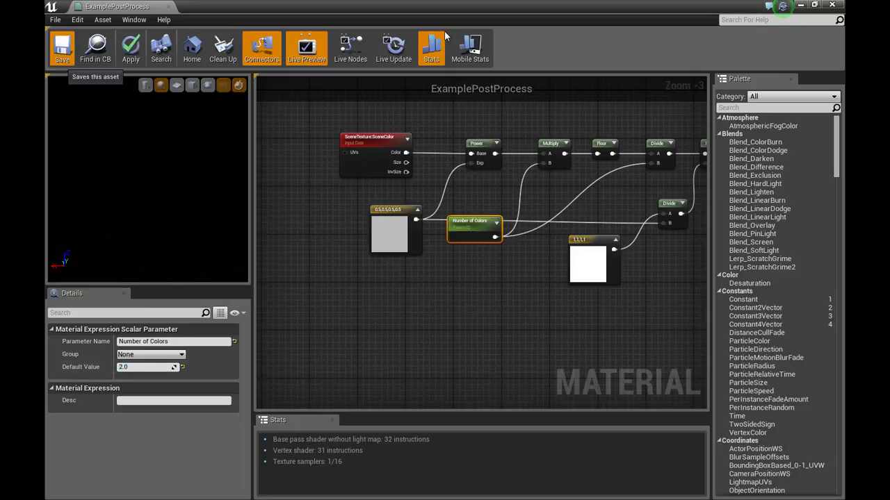
{"action": "mouse_move", "coordinate": [767, 55]}
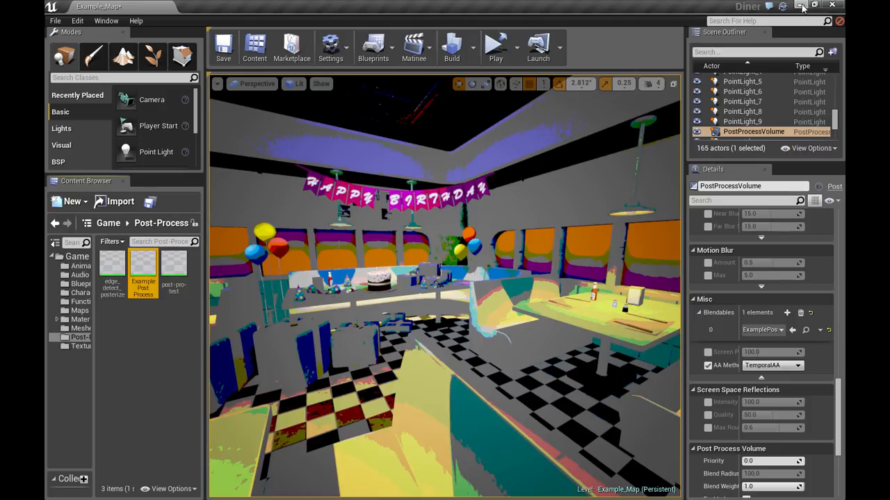
{"action": "mouse_move", "coordinate": [767, 44]}
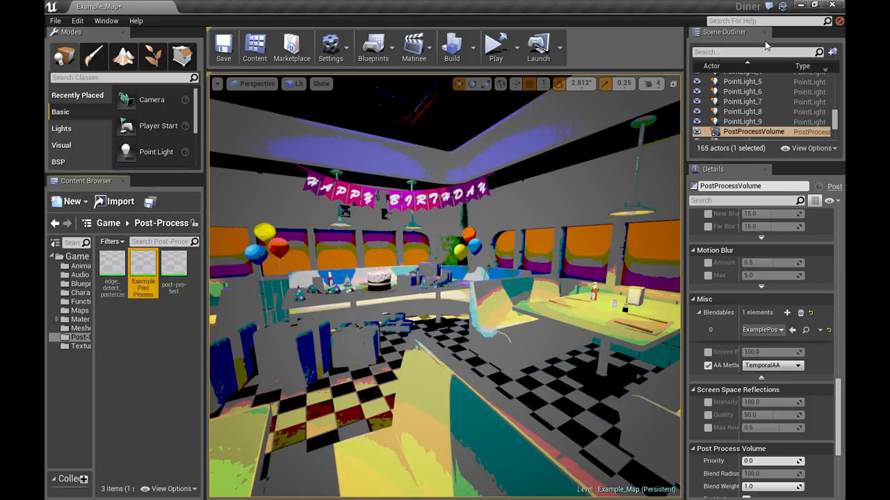